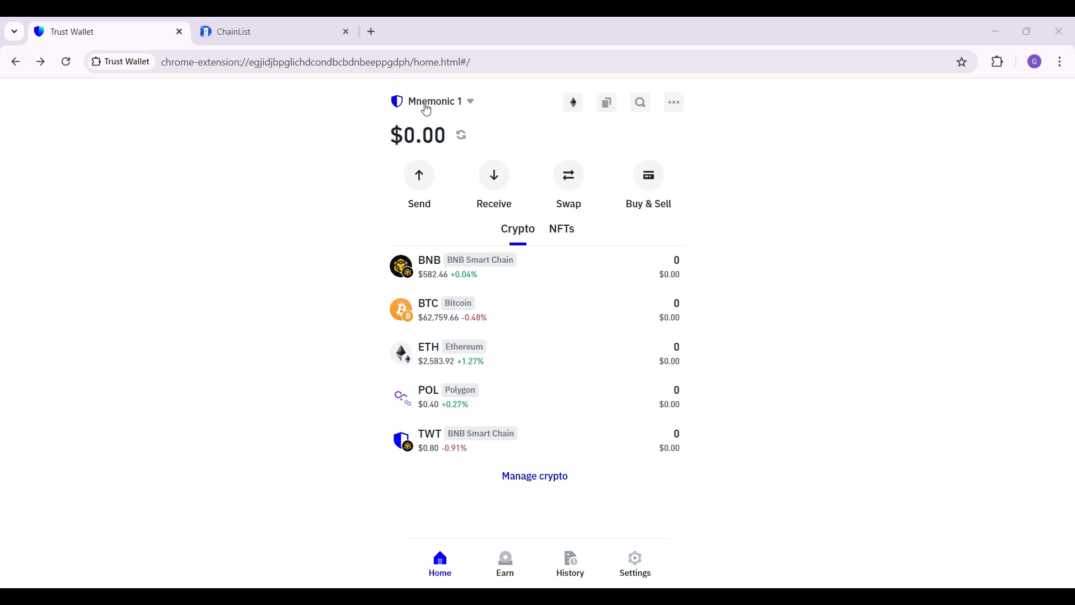
mouse_move(115, 104)
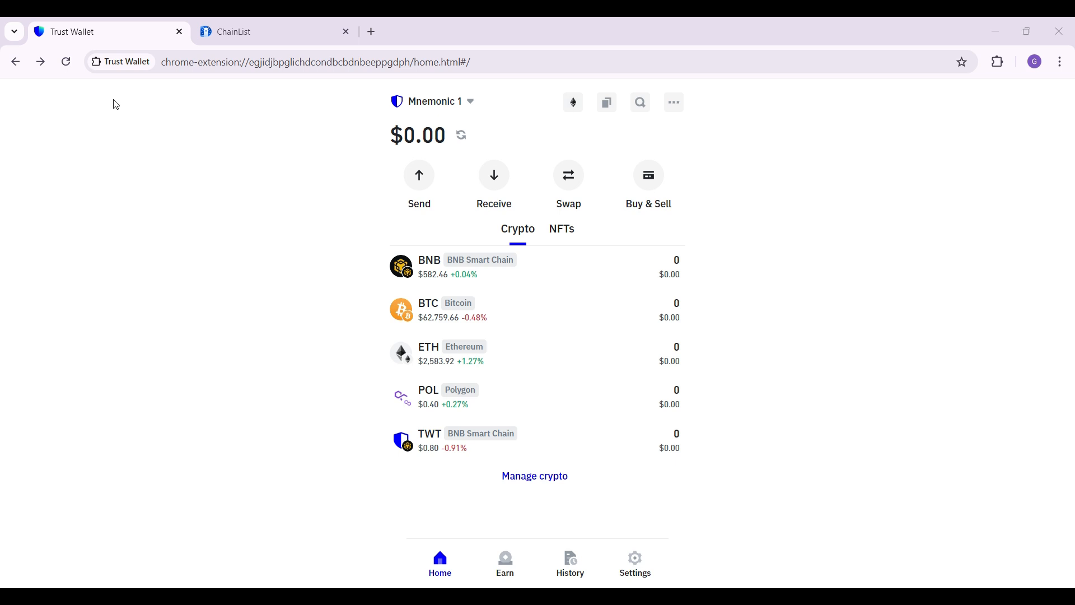
mouse_move(227, 163)
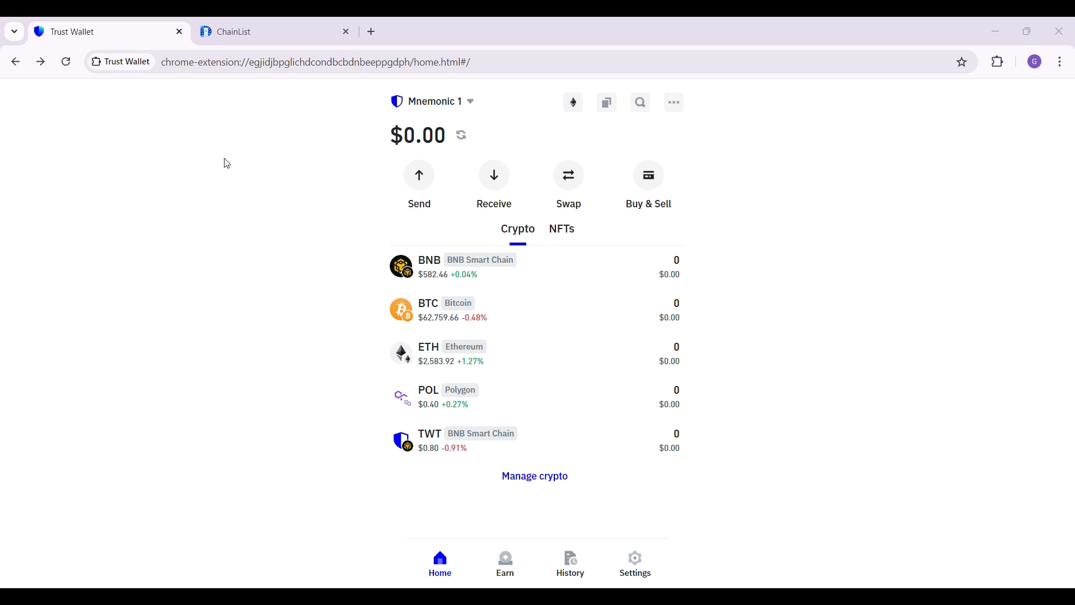
mouse_move(165, 290)
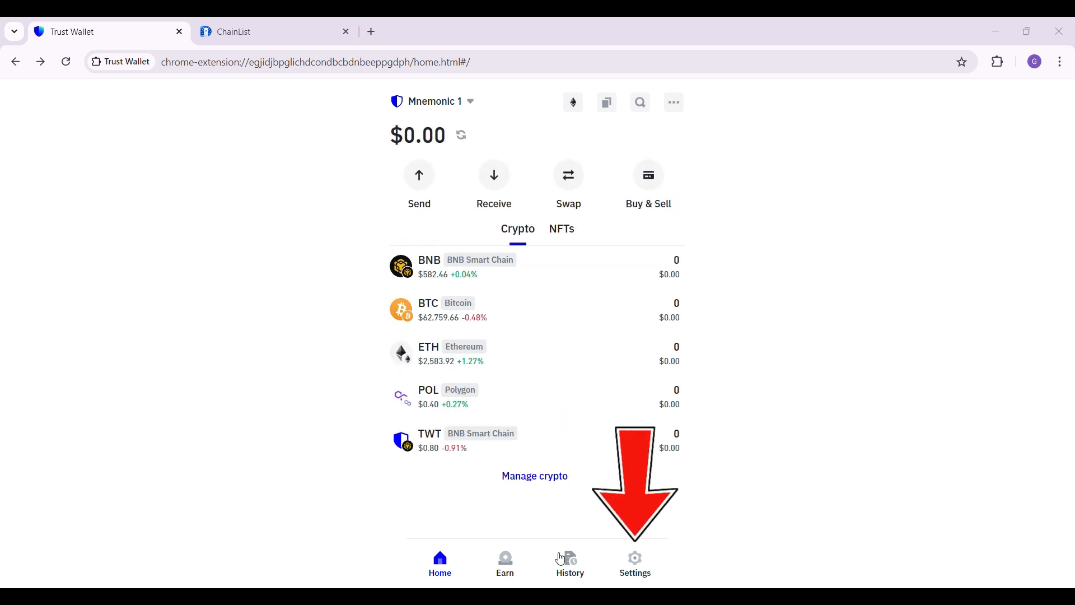
mouse_move(644, 559)
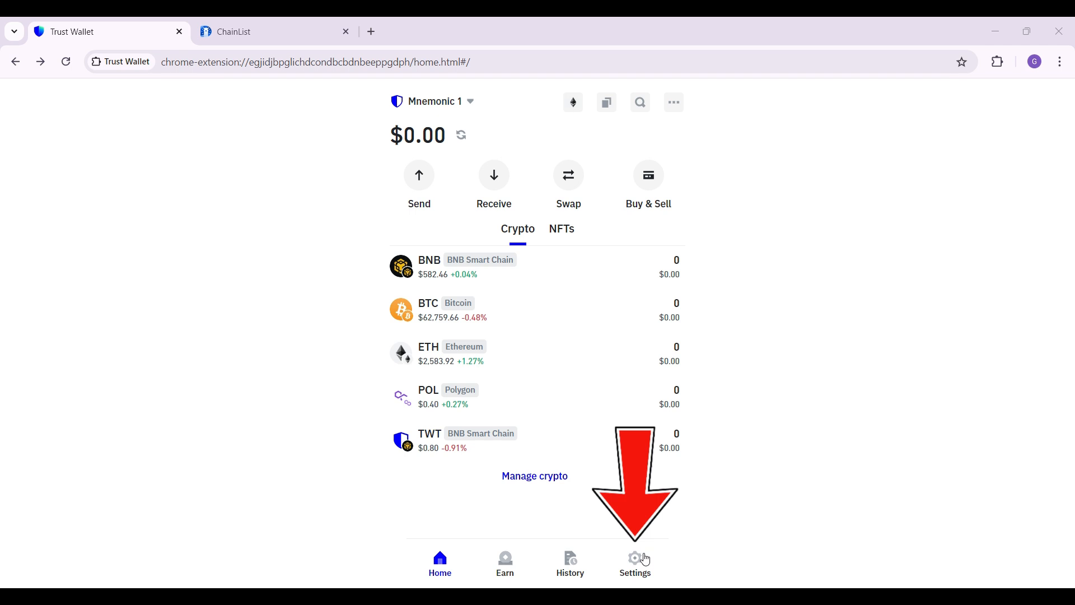
Open Trust Wallet's Settings page from the bottom navigation bar.
left_click(634, 562)
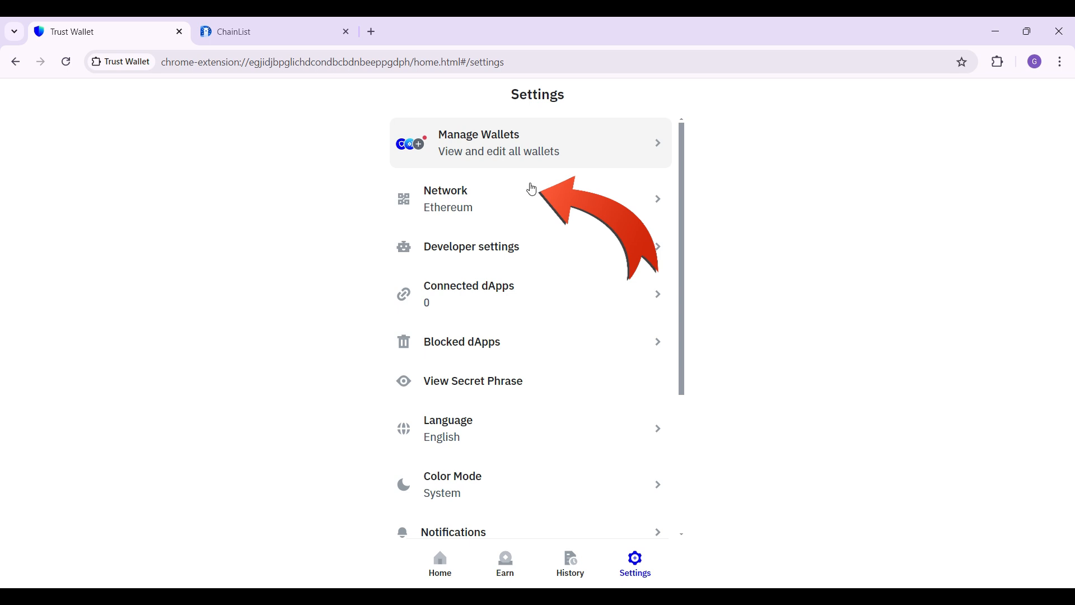
mouse_move(501, 202)
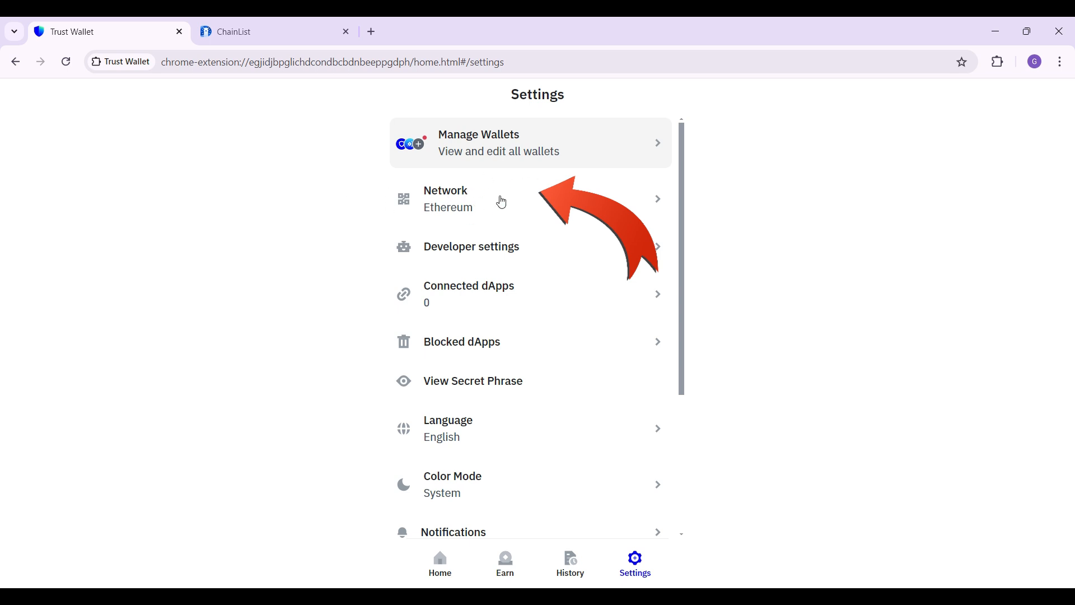
Open the Network list and scroll through the chains, with Ethereum selected.
left_click(480, 199)
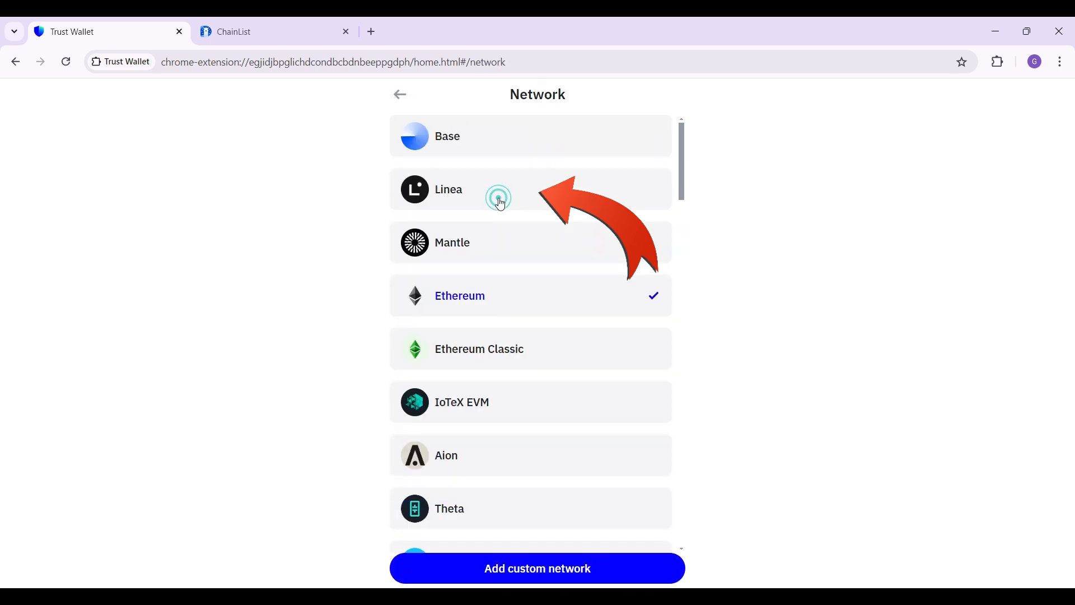
scroll("down", 3)
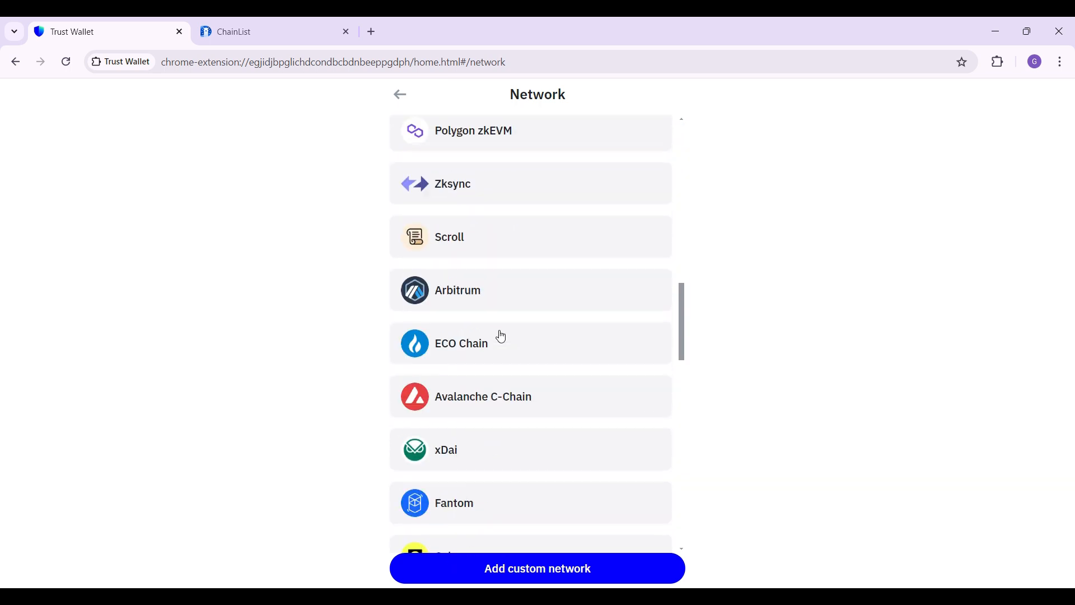
scroll("up", 3)
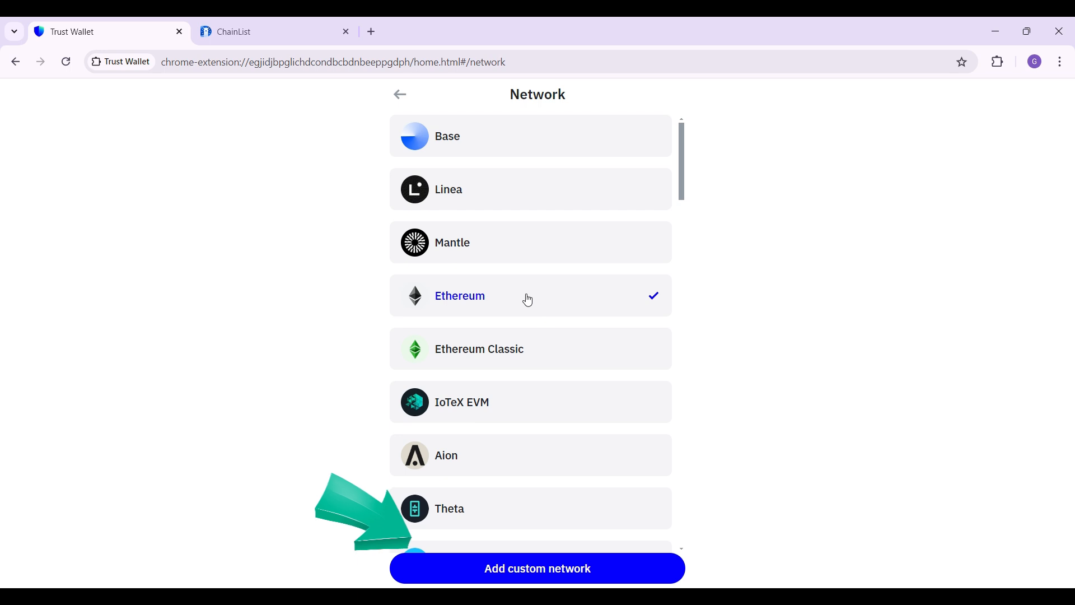
mouse_move(537, 568)
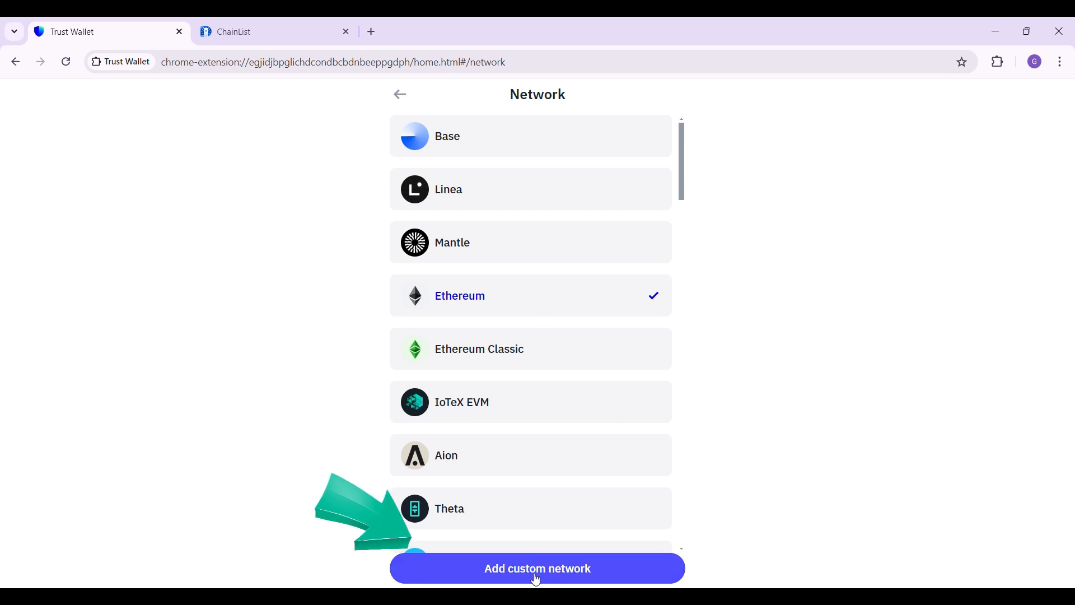
mouse_move(543, 578)
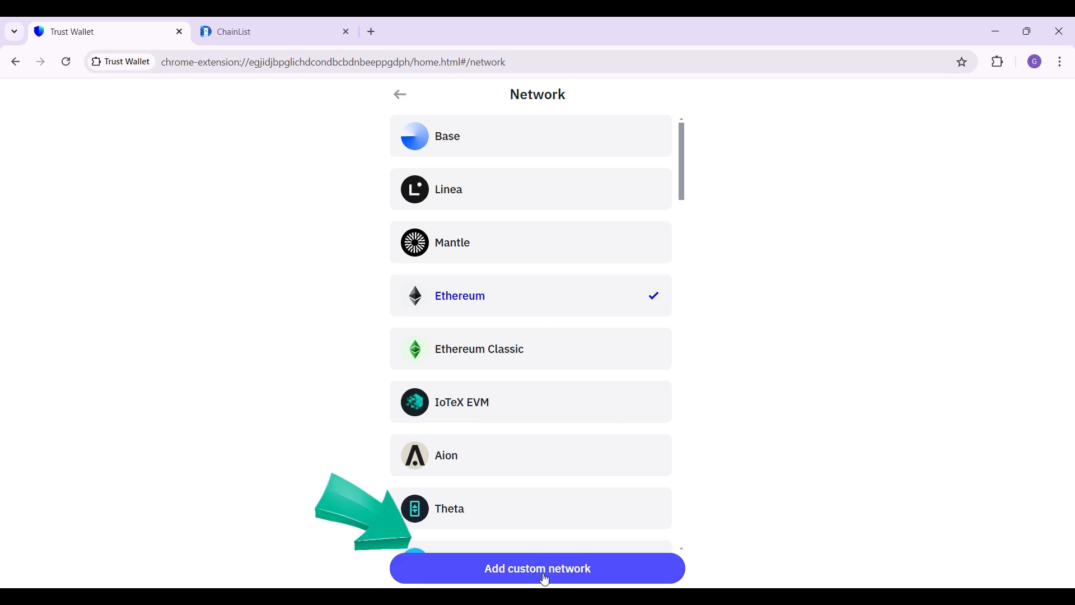
Open the blank Add Custom Network form and scroll to view all its fields.
left_click(537, 568)
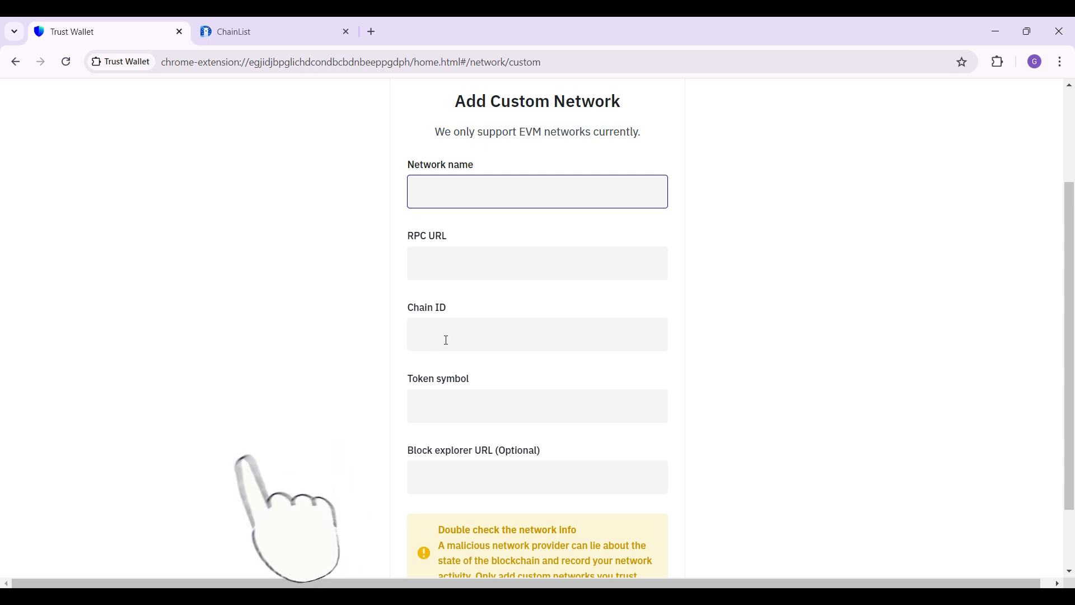
scroll("down", 3)
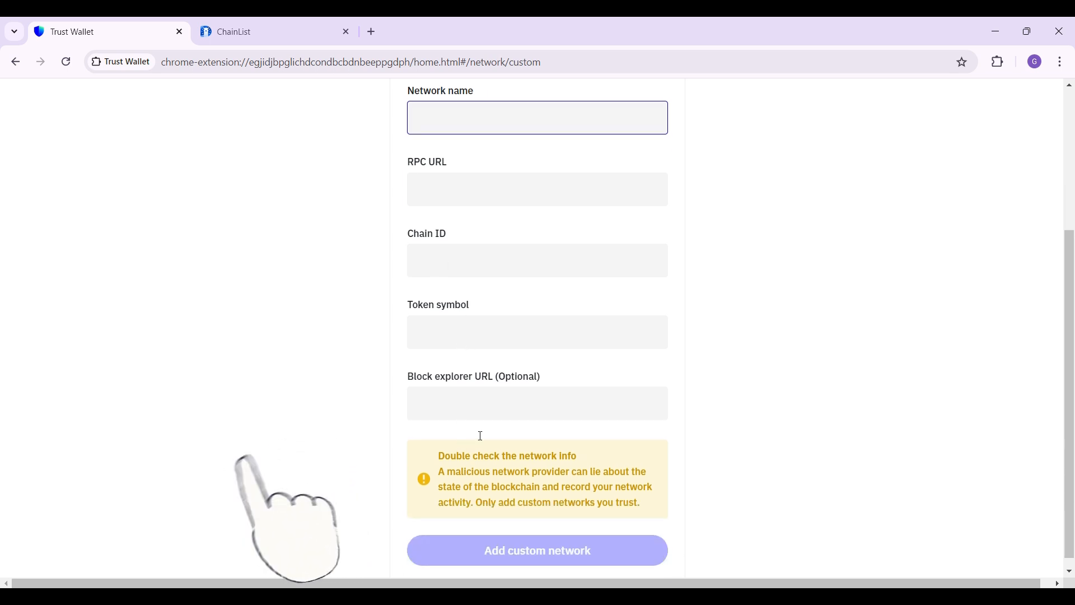